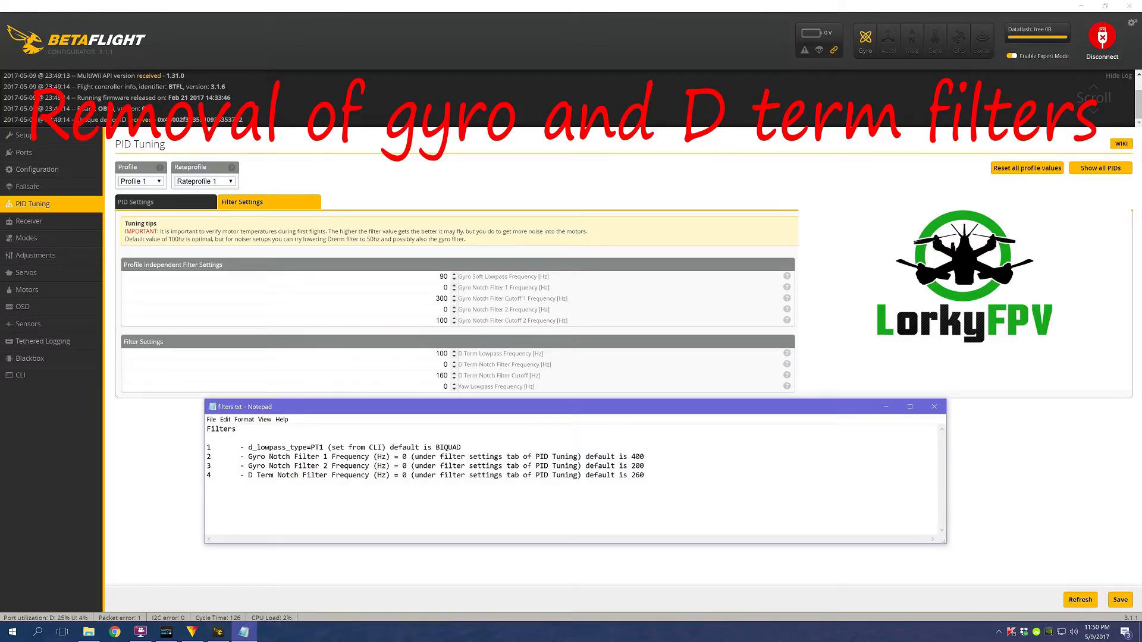
# Step: Go to PID Tuning and enter the flight controller's CLI mode
pyautogui.click(26, 138)
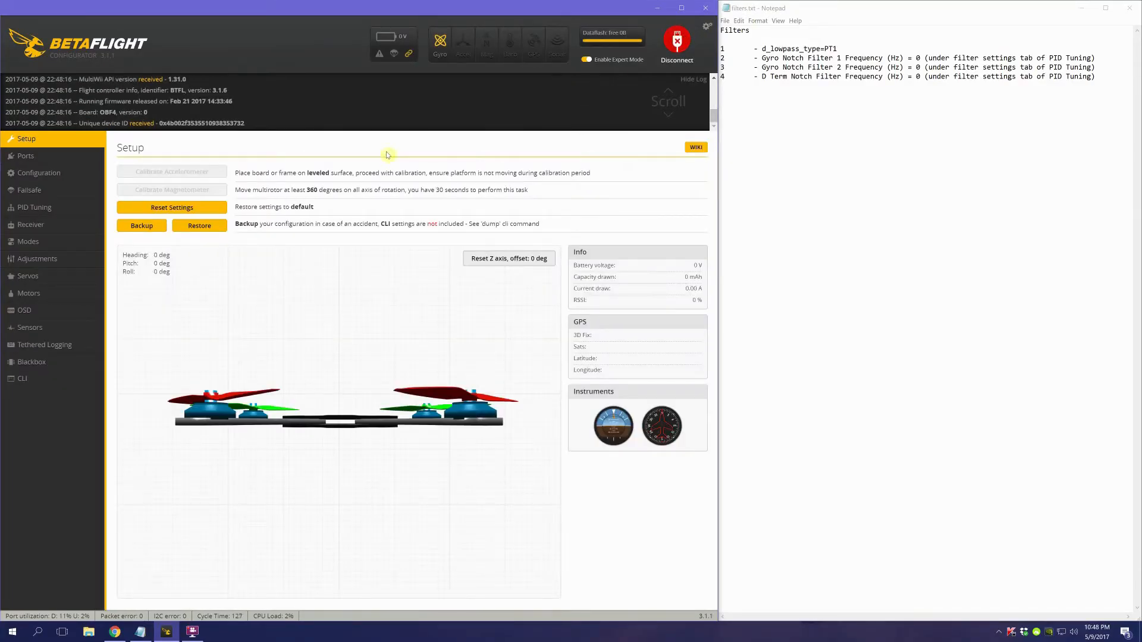
pyautogui.moveTo(102, 230)
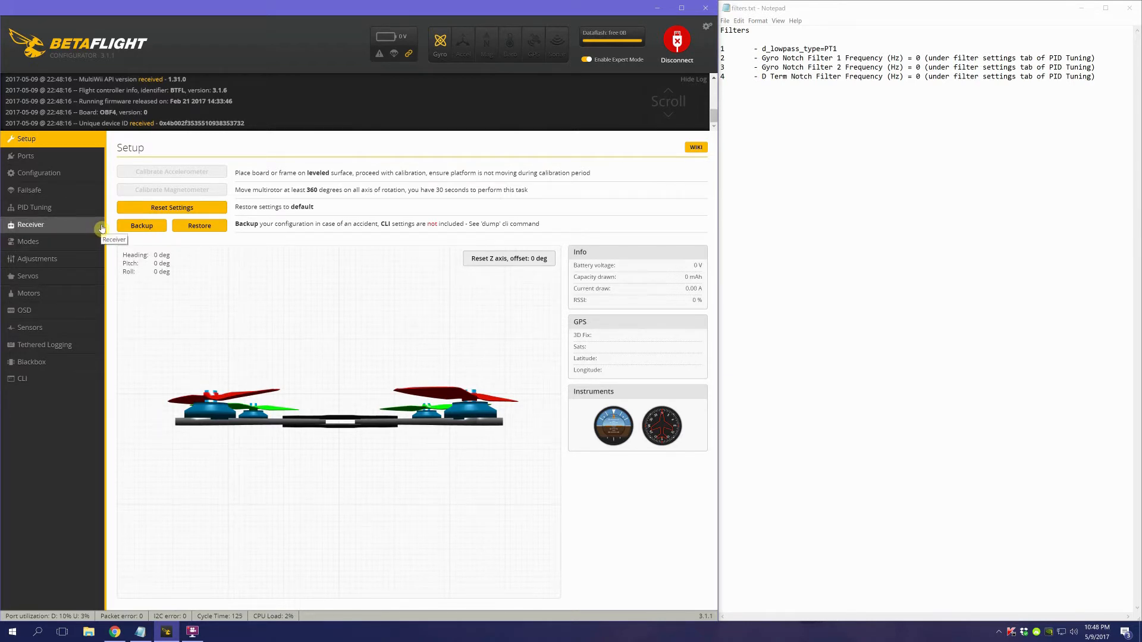
pyautogui.moveTo(182, 145)
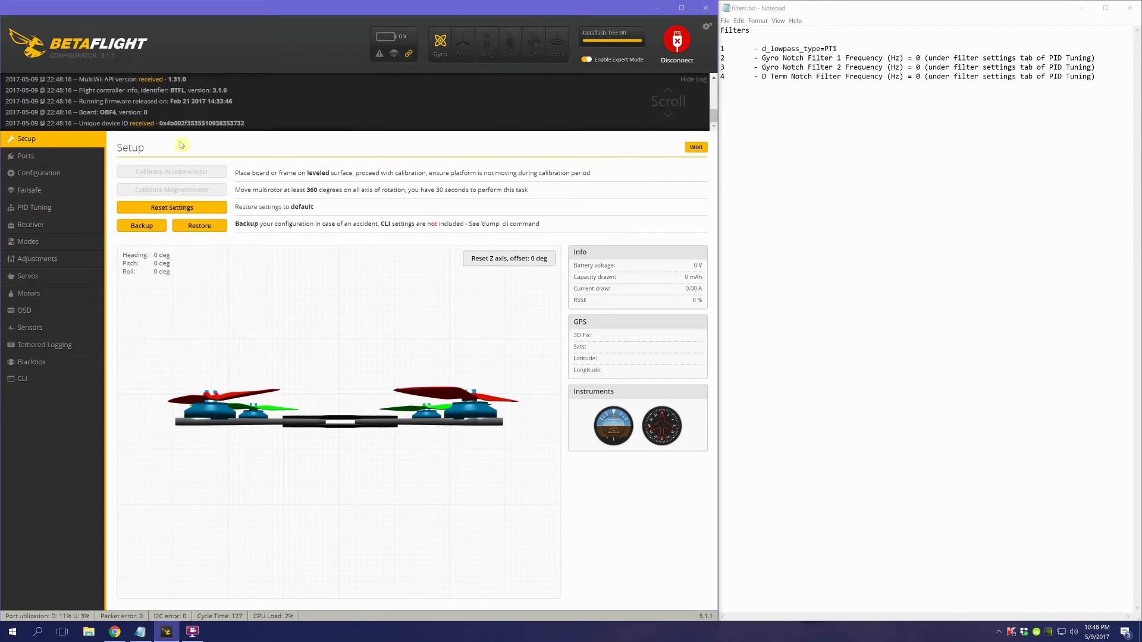
pyautogui.moveTo(157, 153)
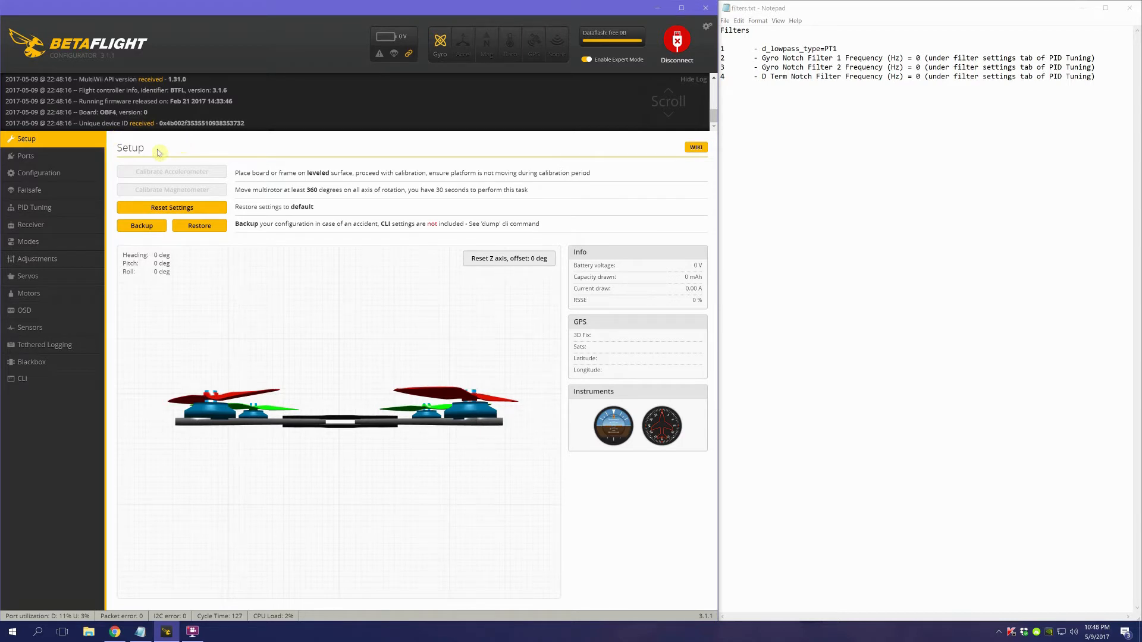
pyautogui.moveTo(28, 293)
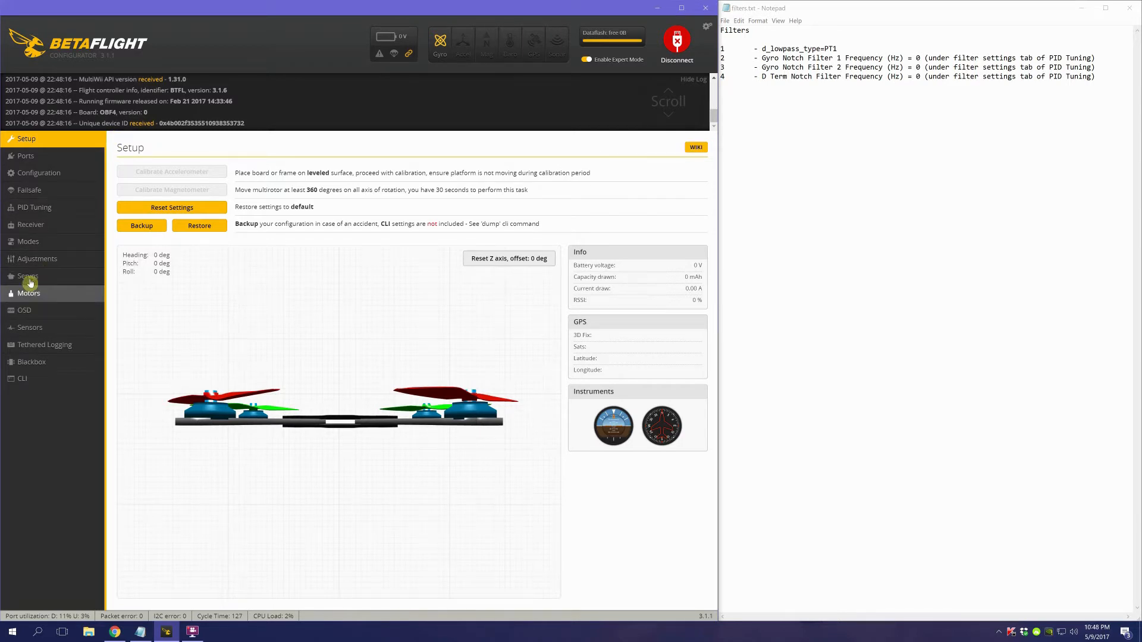
pyautogui.click(33, 207)
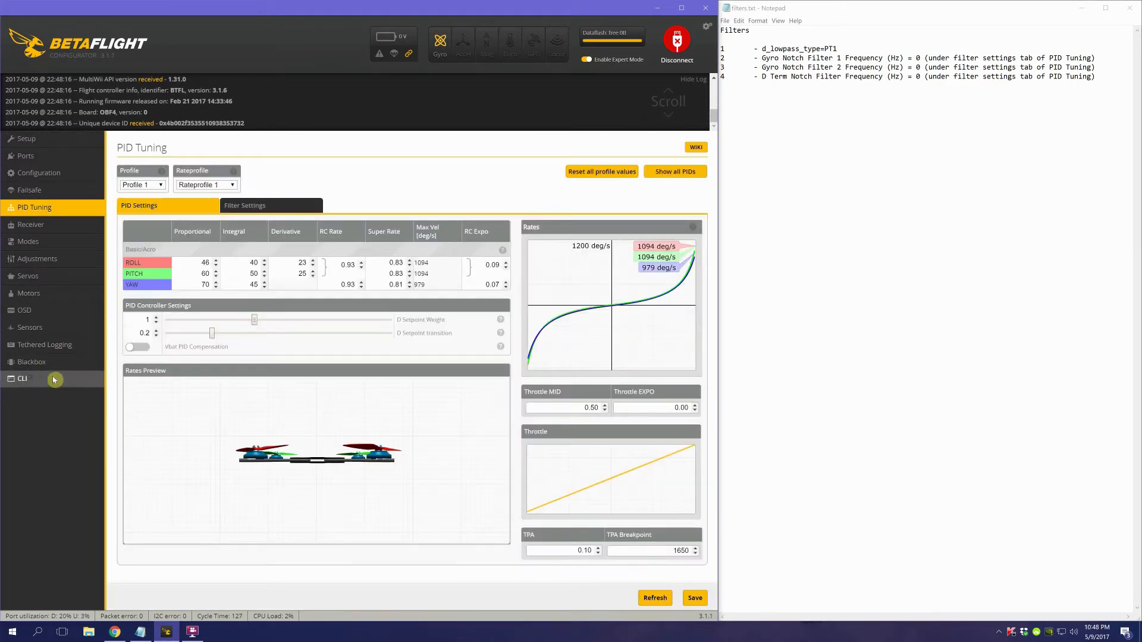
pyautogui.click(22, 379)
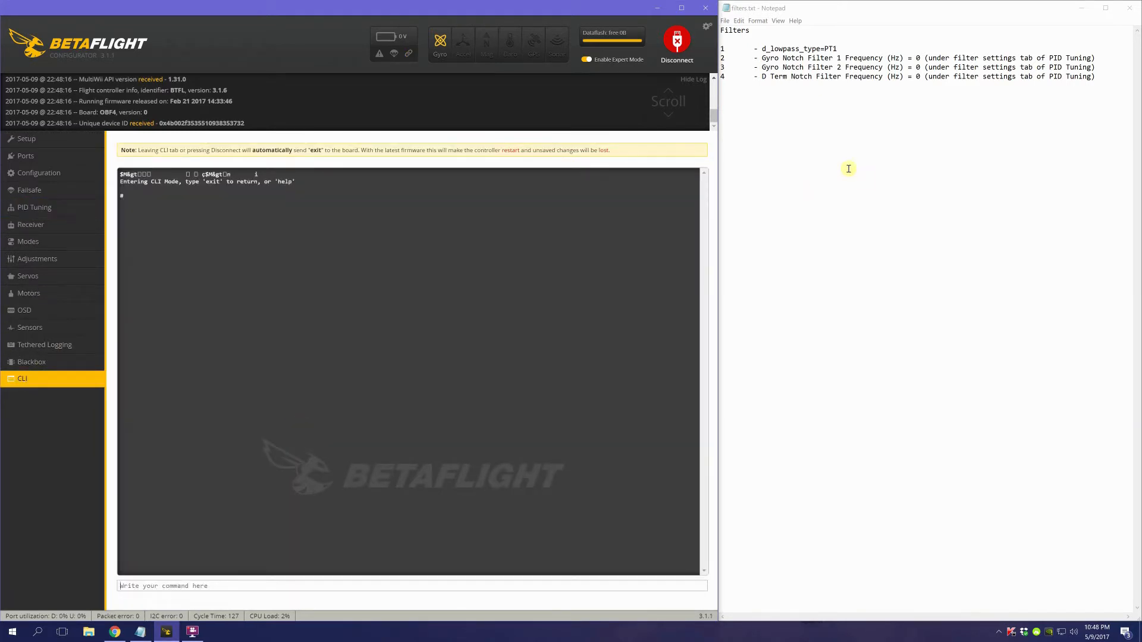
# Step: Select d_lowpass_type in the notes and query 'get lowpass' in the CLI, showing PT1
pyautogui.doubleClick(796, 49)
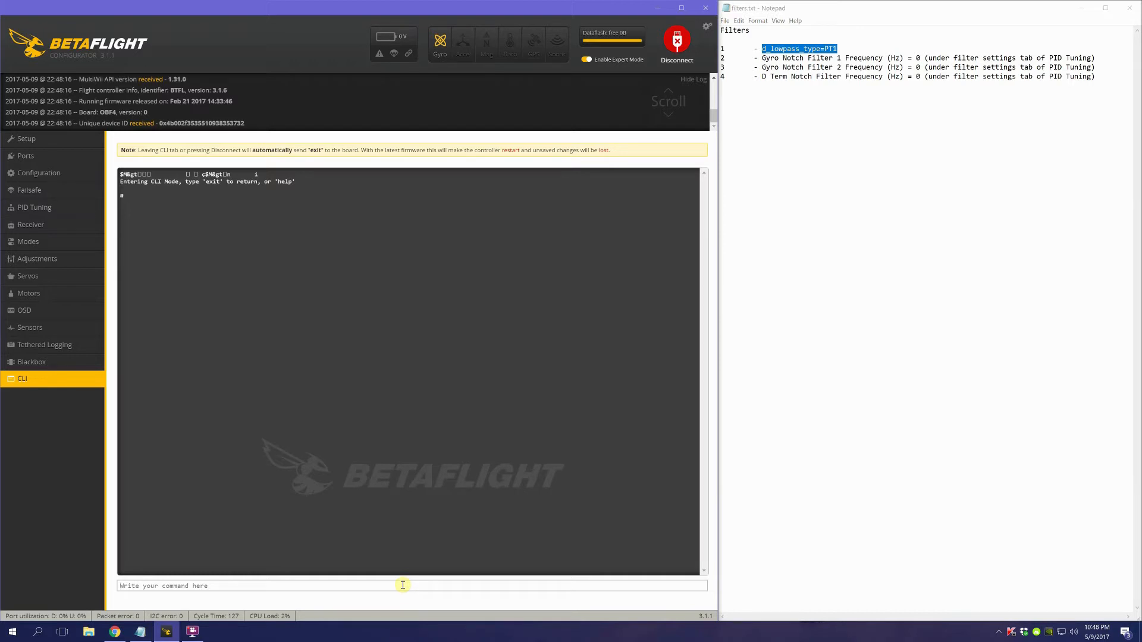
pyautogui.write('get')
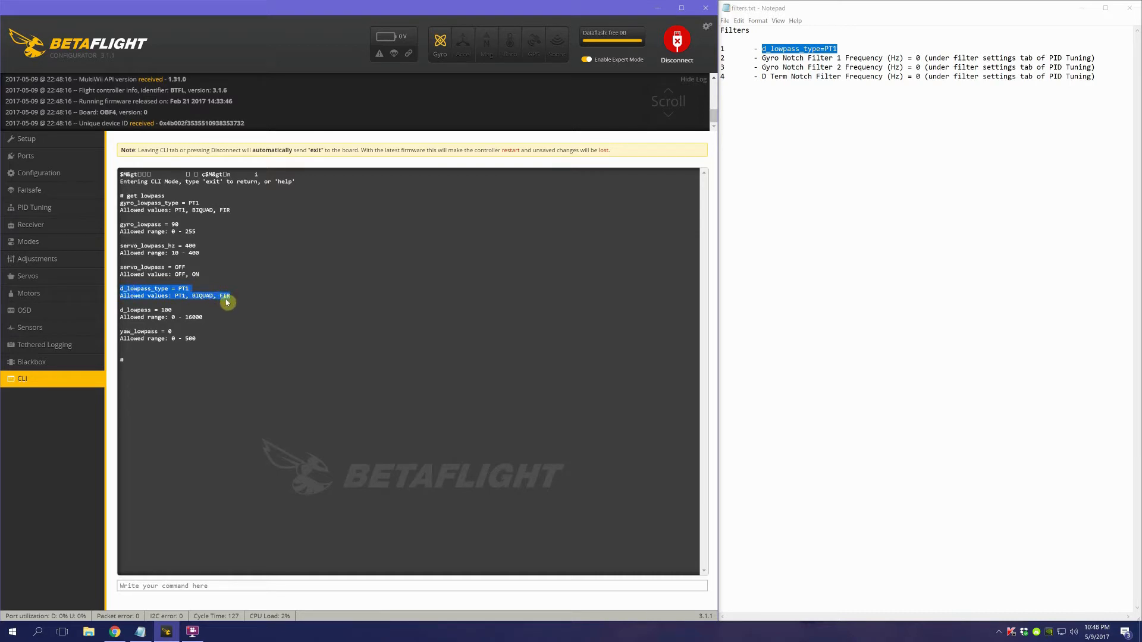
pyautogui.moveTo(209, 299)
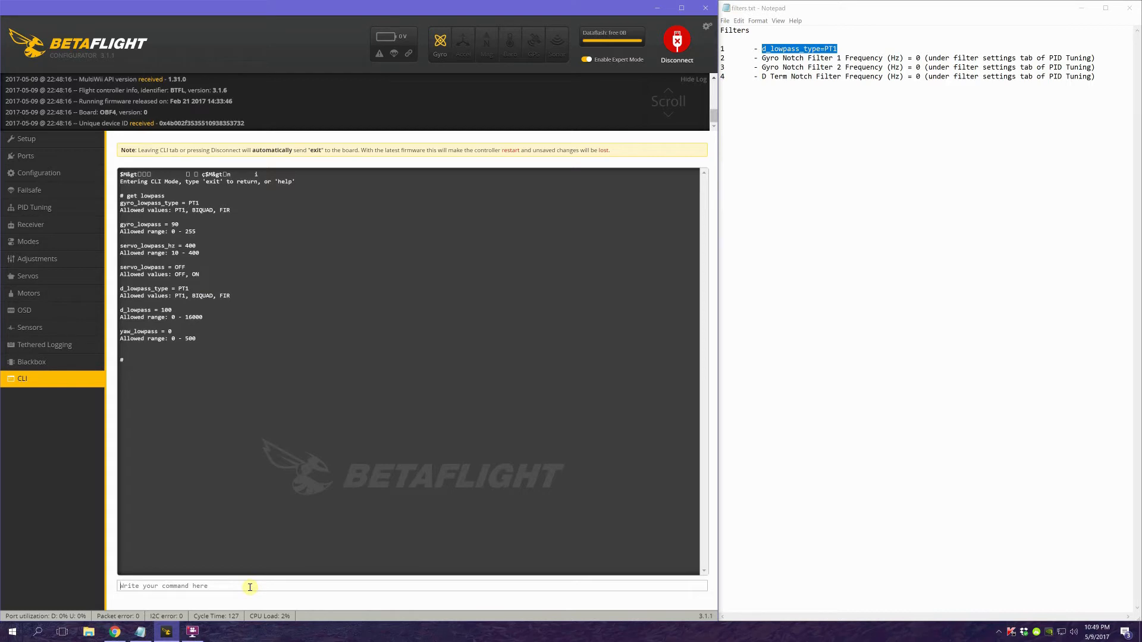
# Step: Set d_lowpass_type = PT1 in the CLI and save, rebooting the flight controller
pyautogui.write('set')
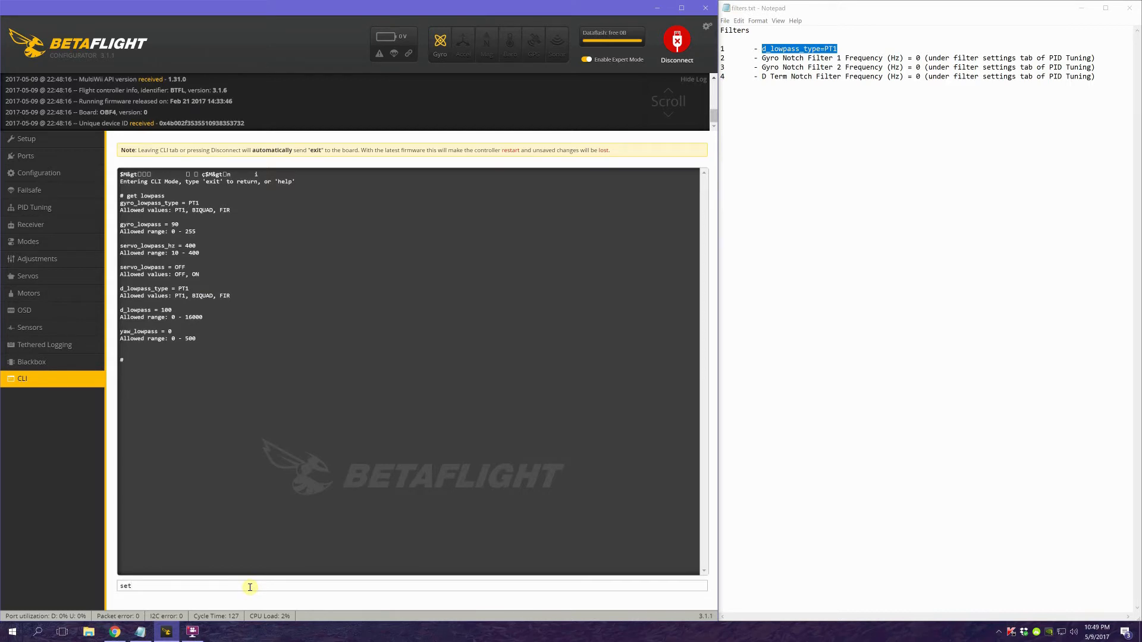
pyautogui.write('d_lowpas')
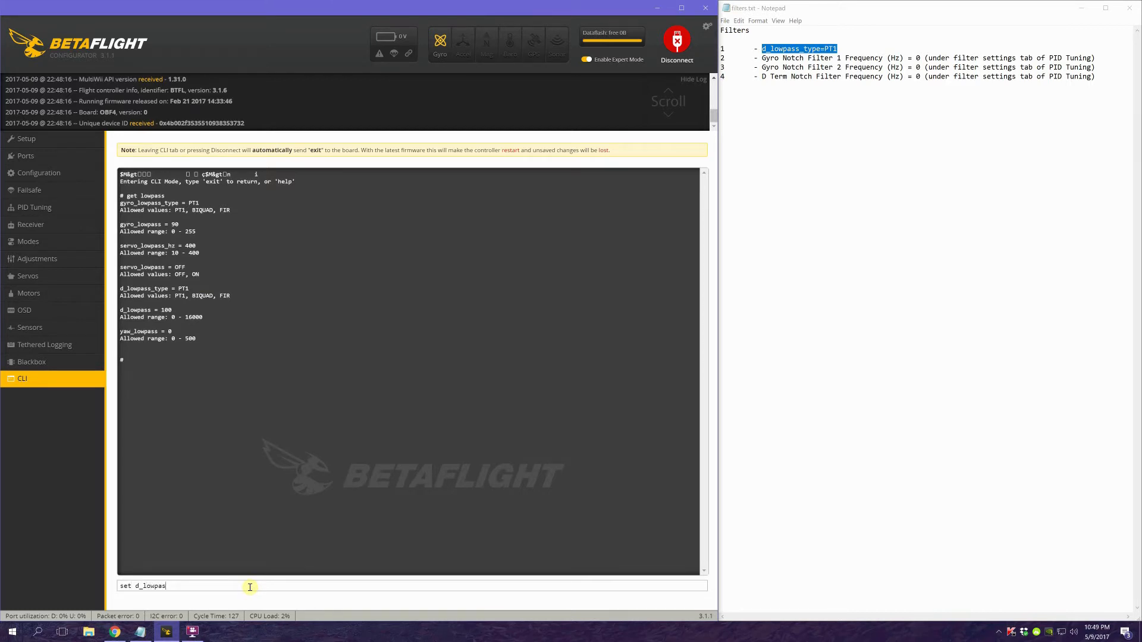
pyautogui.write('s_type=')
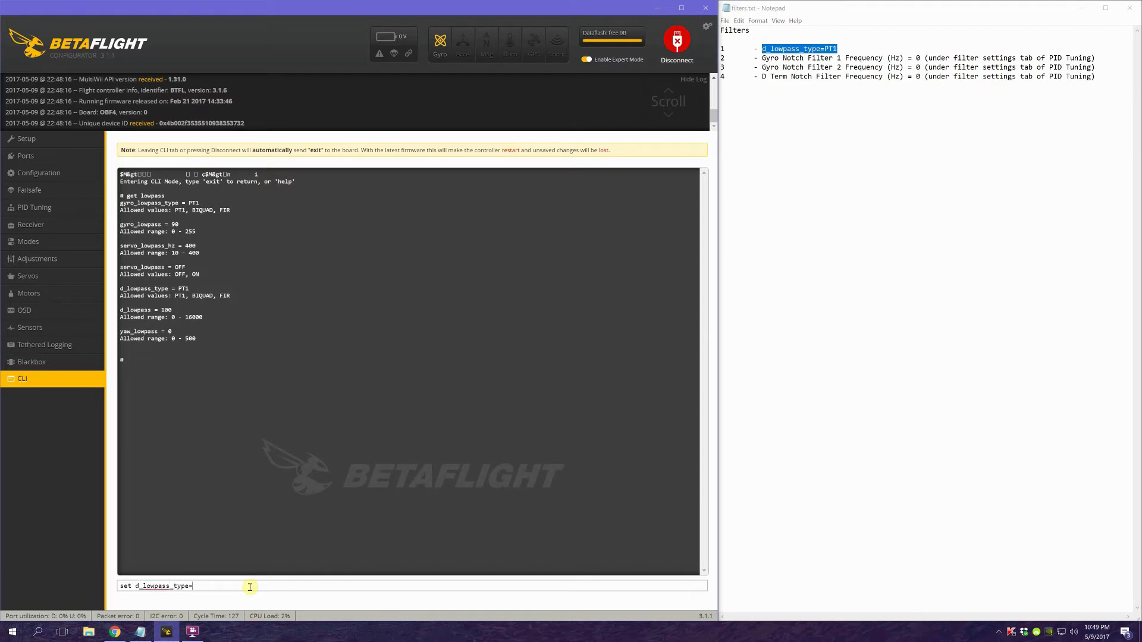
pyautogui.write('PT1')
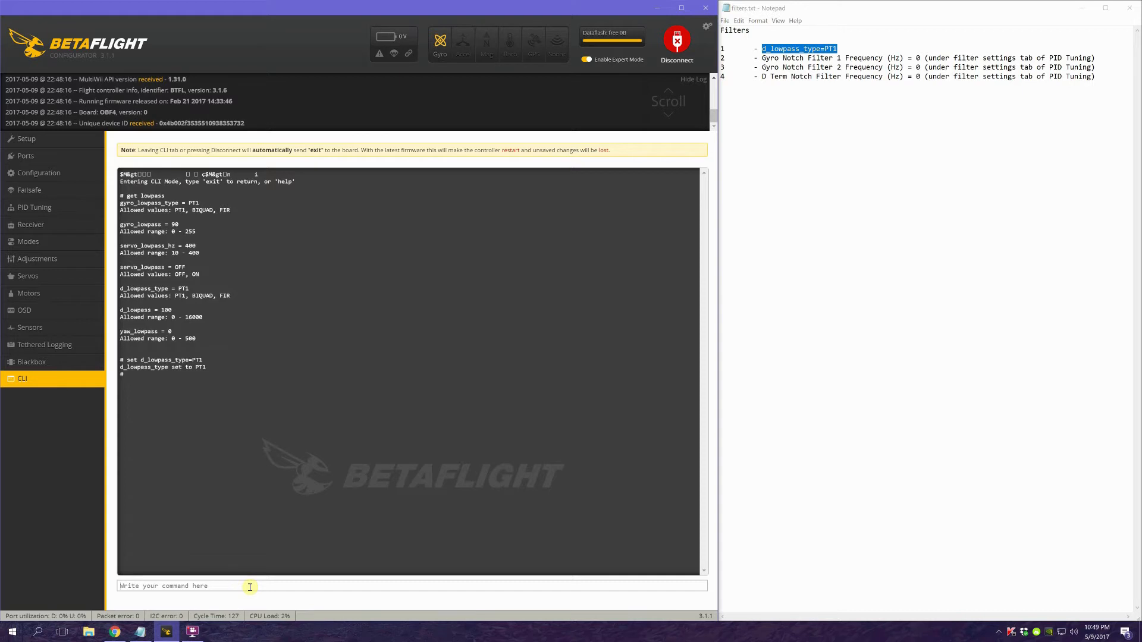
pyautogui.write('save')
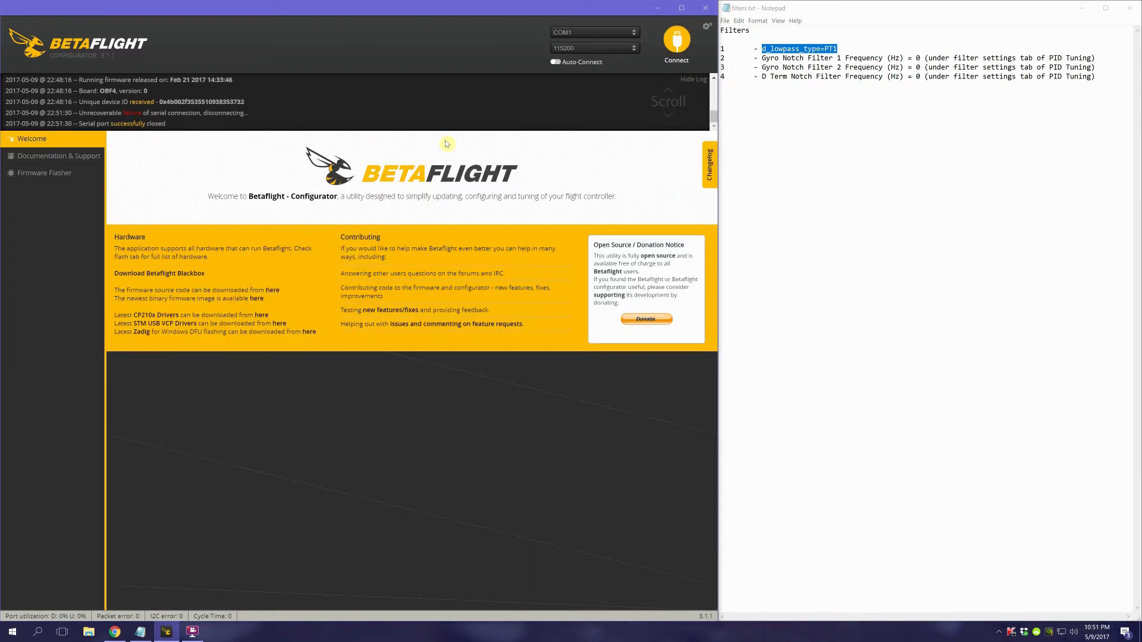
# Step: Reconnect on the controller's port and show the PID Tuning filter settings
pyautogui.click(593, 32)
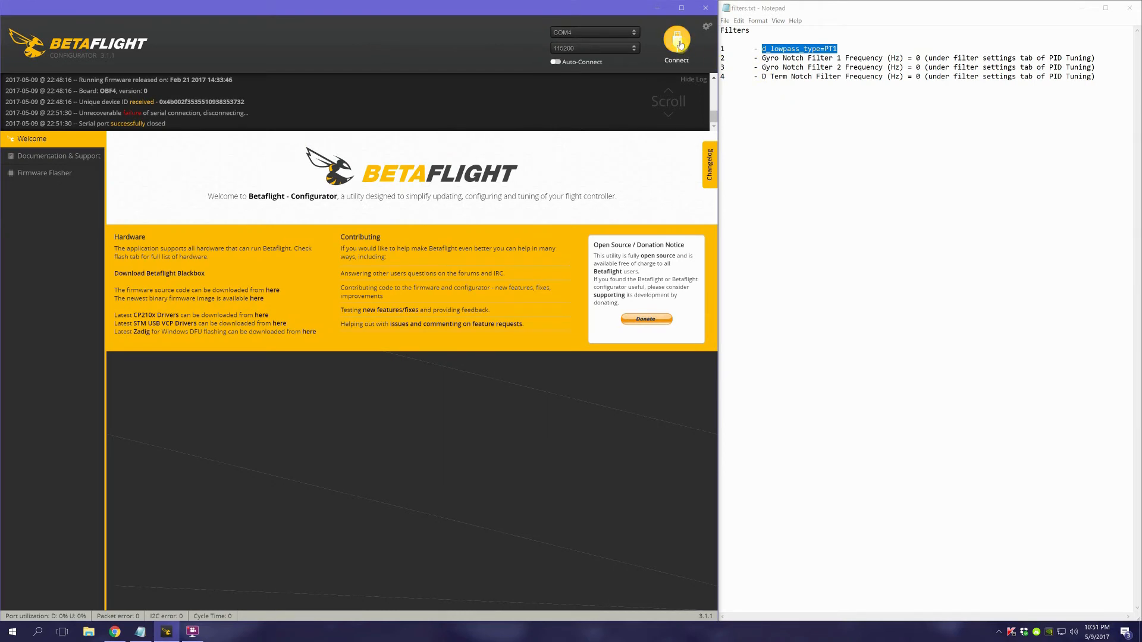
pyautogui.click(676, 40)
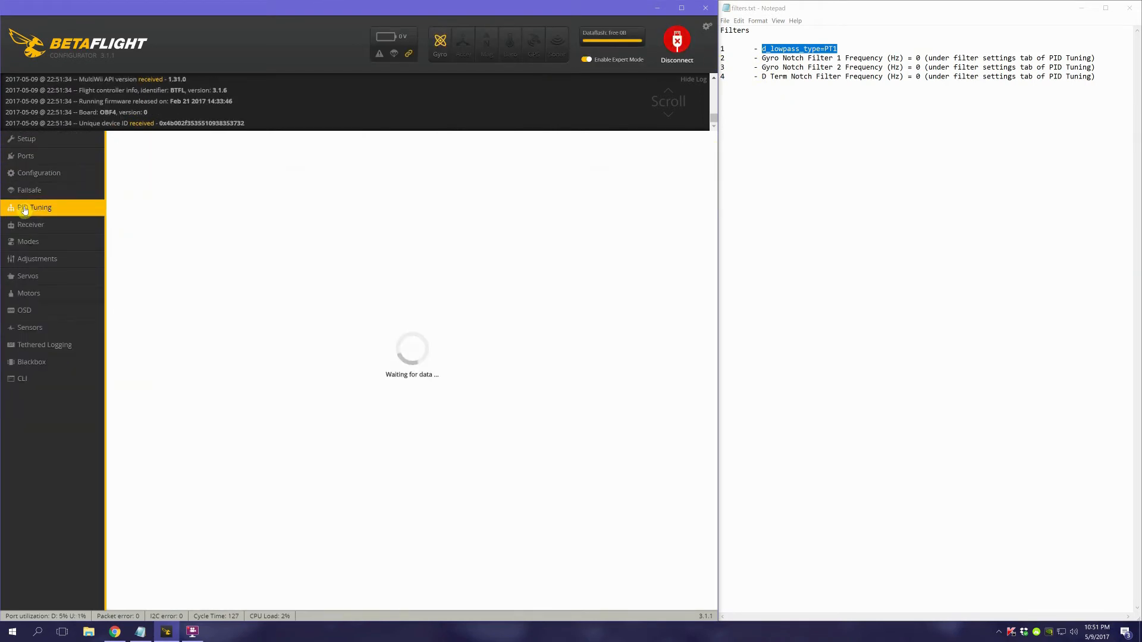
pyautogui.click(243, 205)
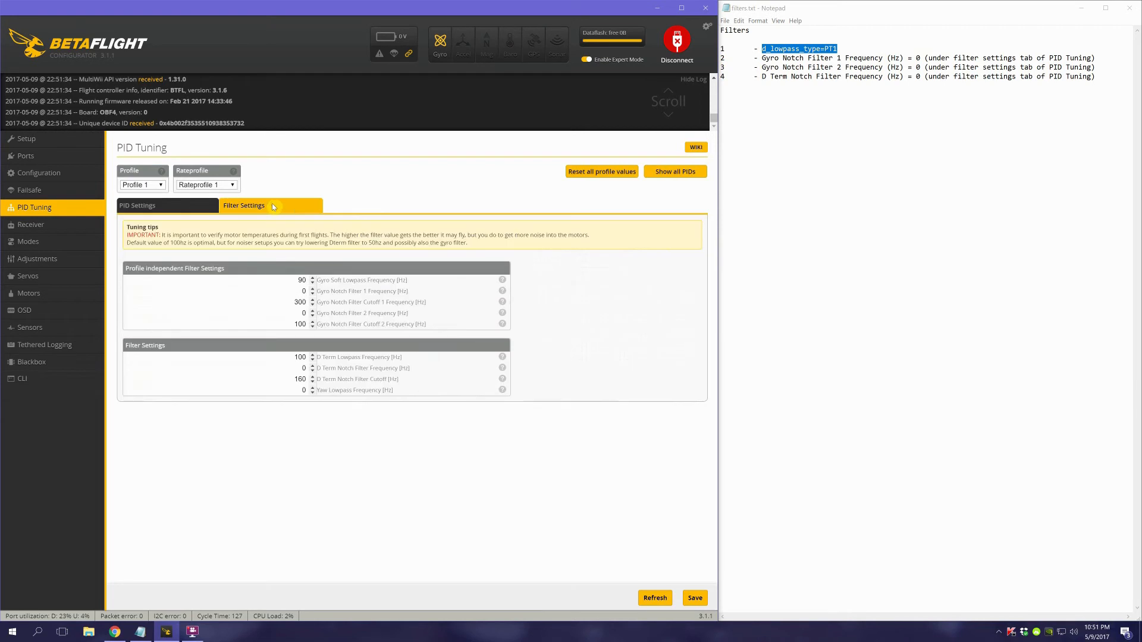
pyautogui.click(303, 291)
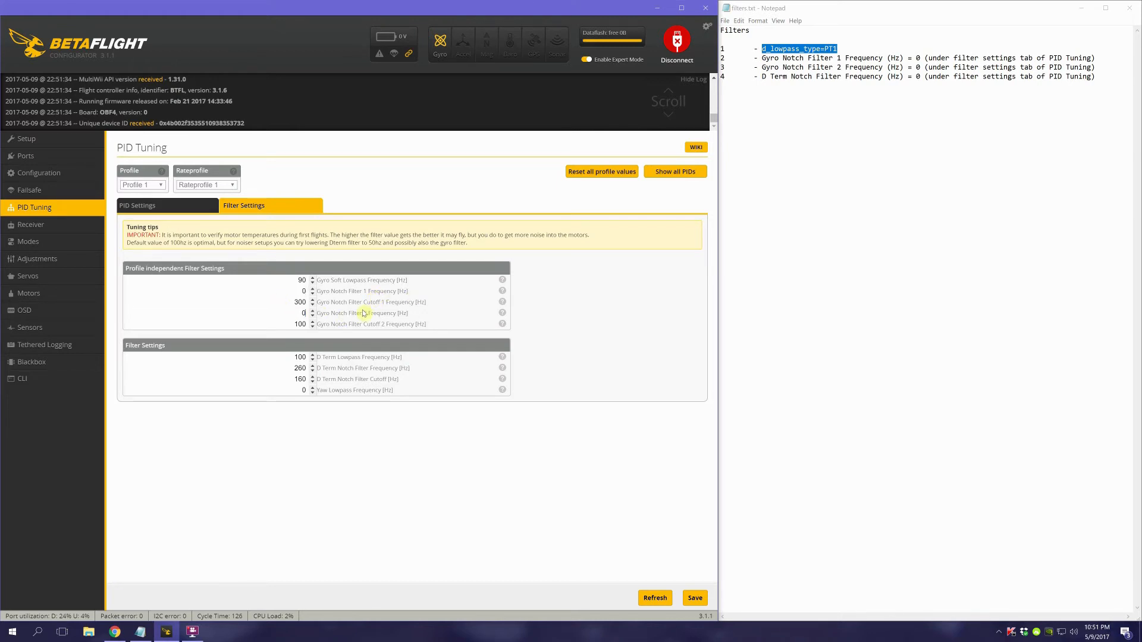
pyautogui.moveTo(358, 314)
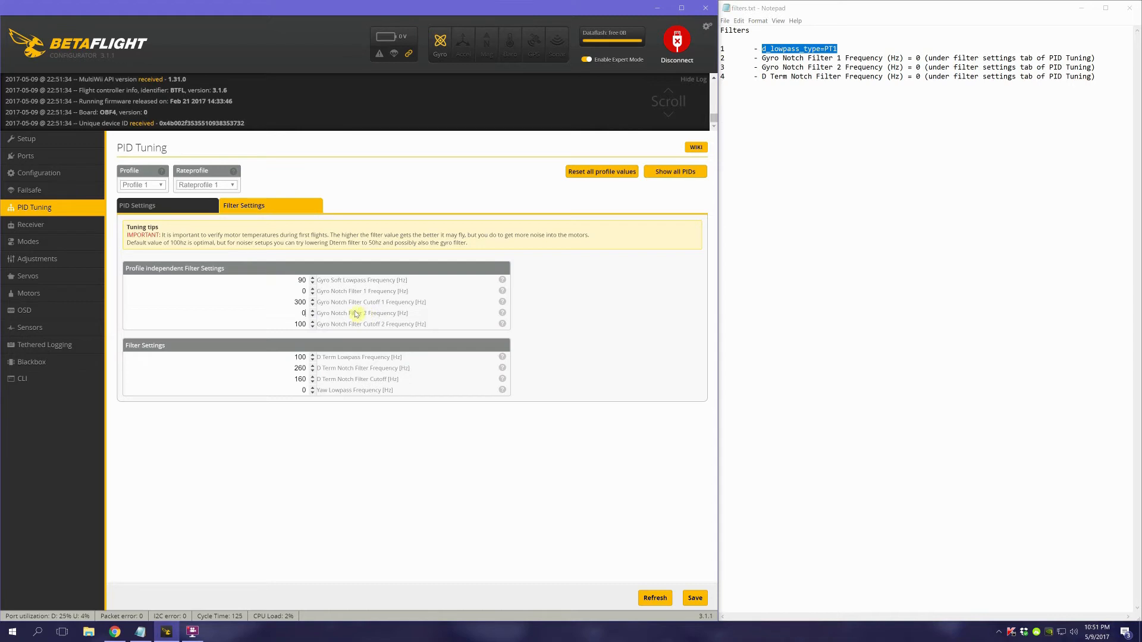
pyautogui.moveTo(338, 291)
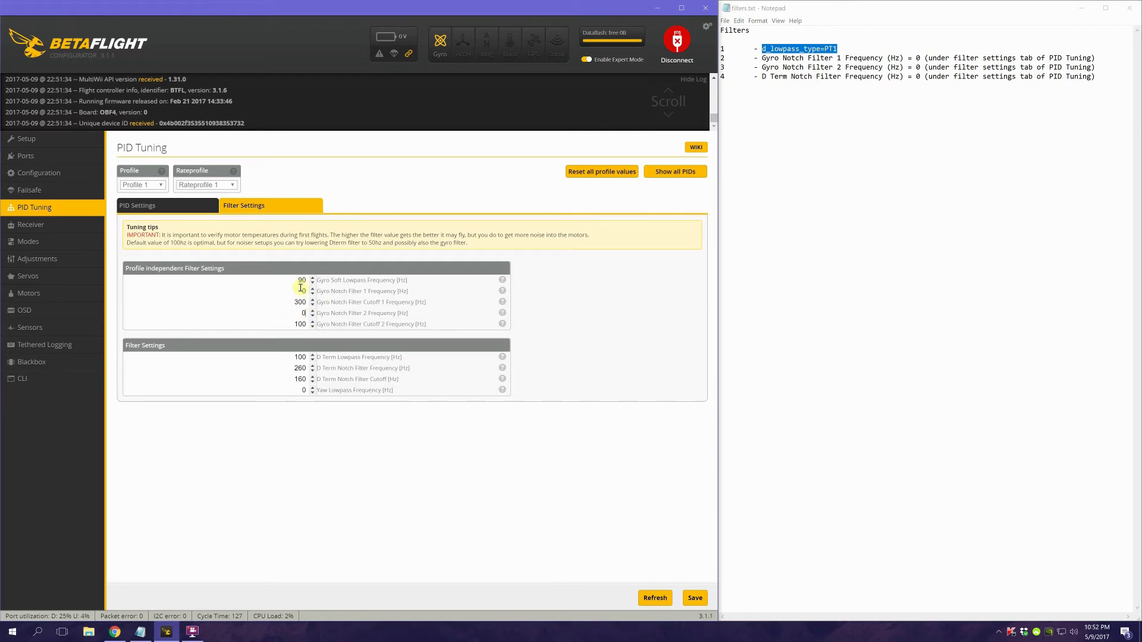
pyautogui.click(301, 280)
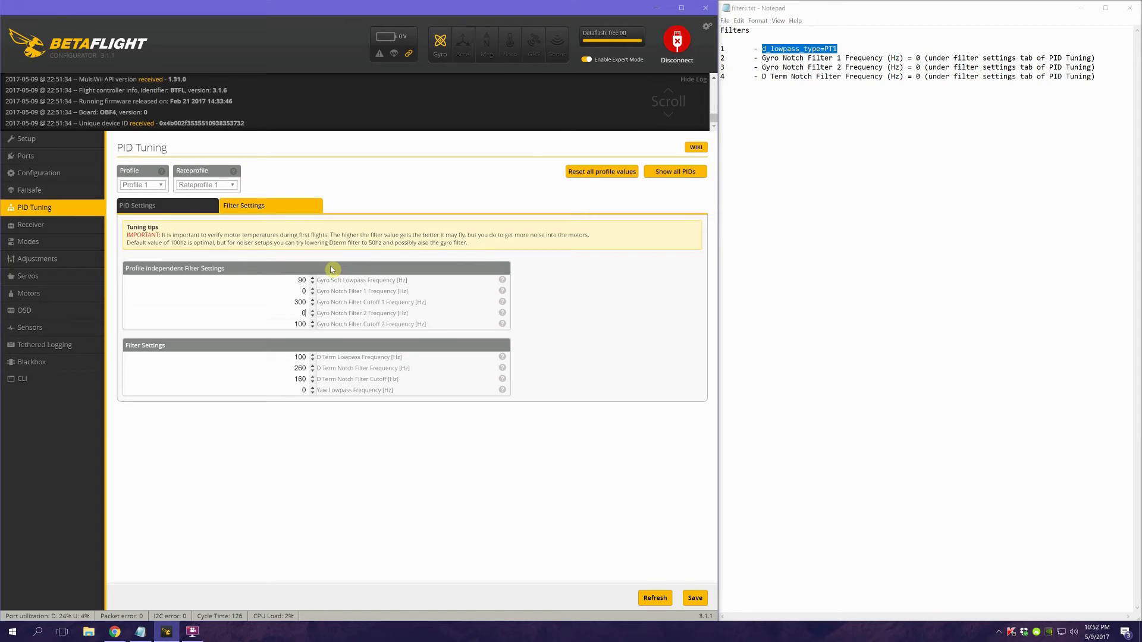
pyautogui.moveTo(299, 273)
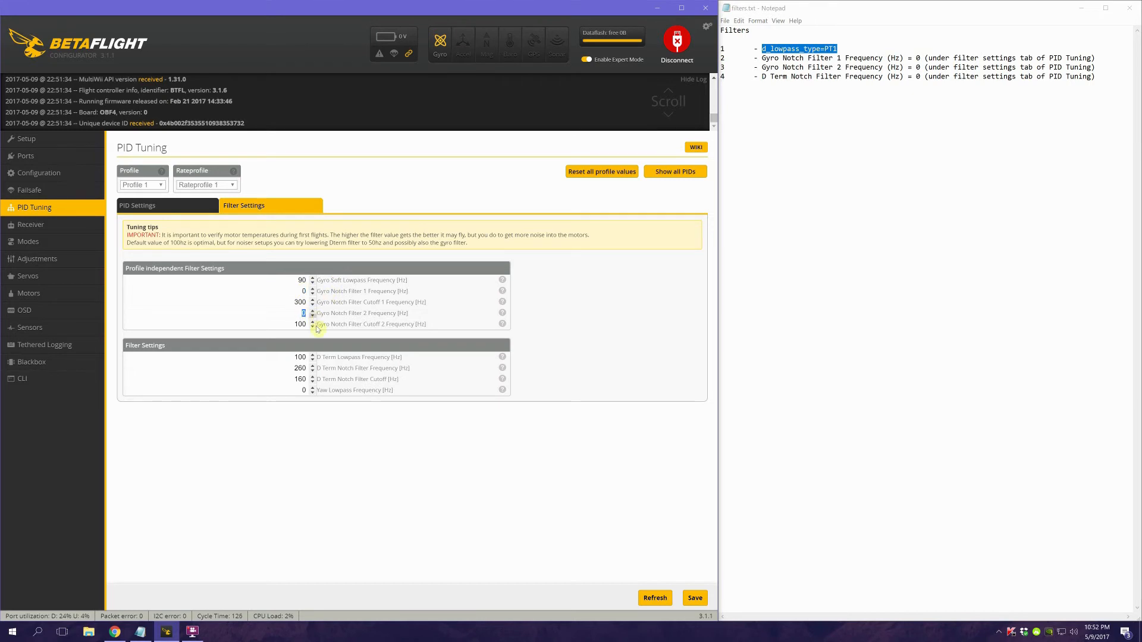
pyautogui.moveTo(343, 363)
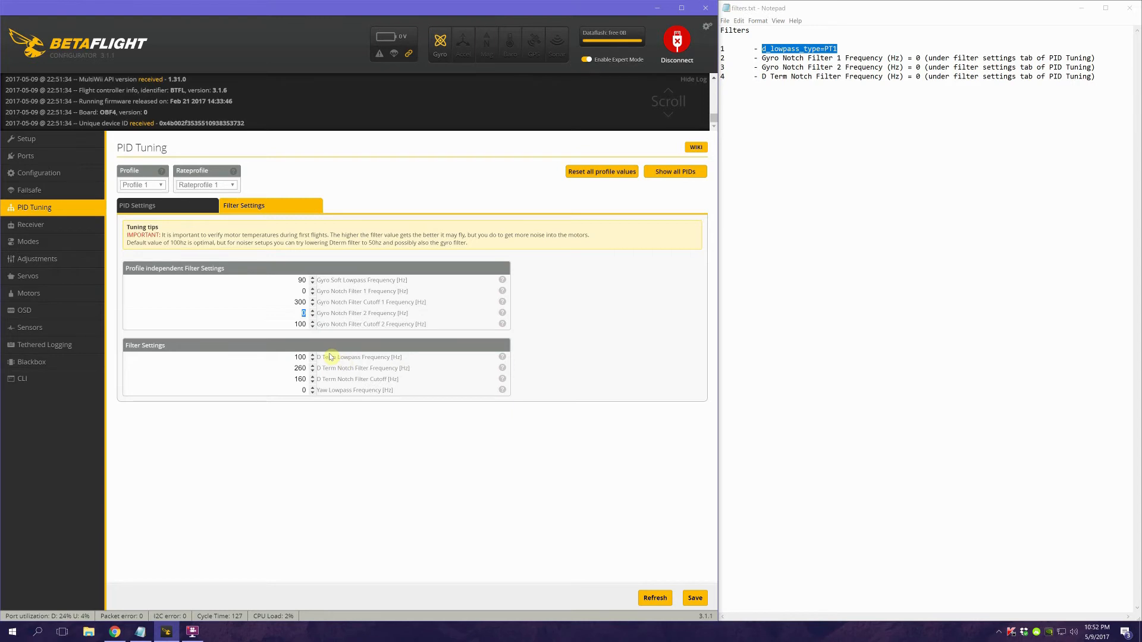
pyautogui.moveTo(188, 343)
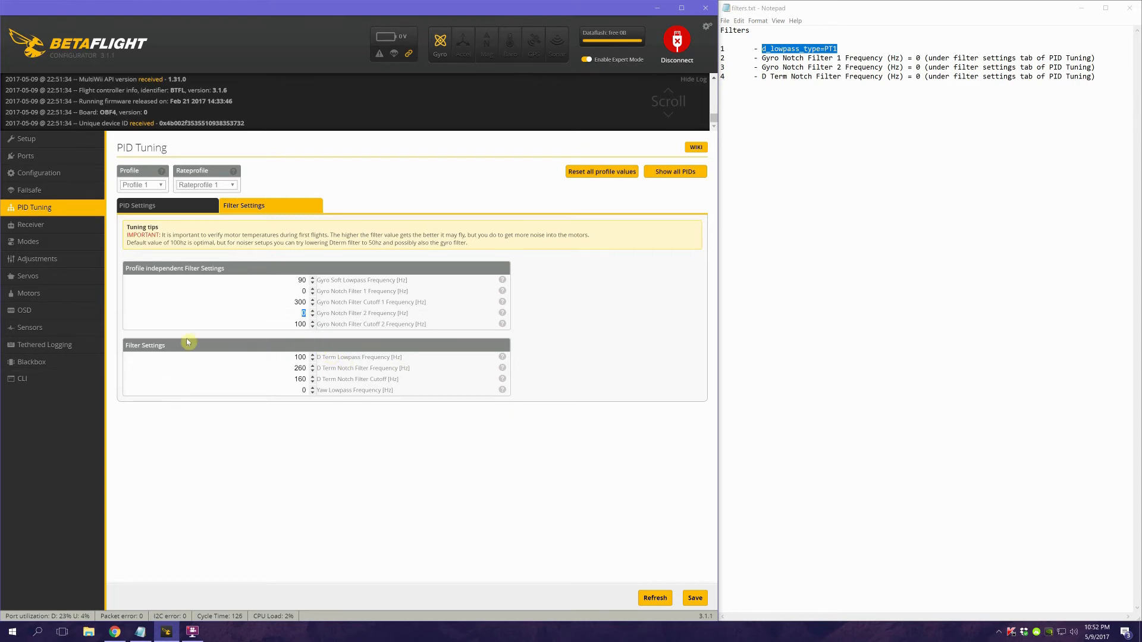
pyautogui.moveTo(290, 370)
pyautogui.write('0')
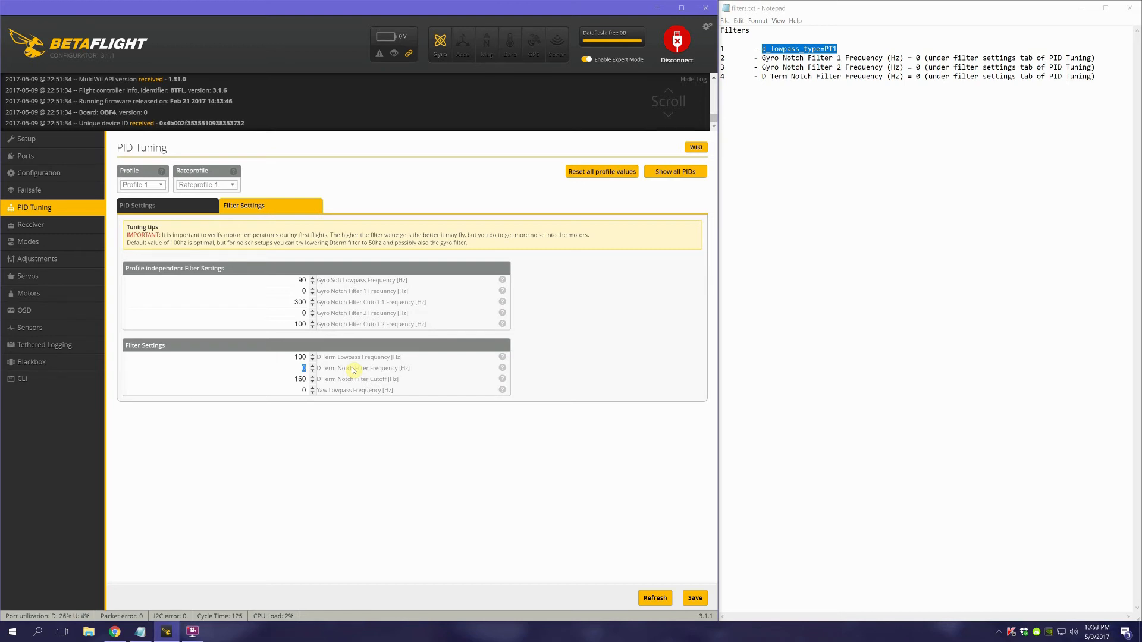
pyautogui.moveTo(346, 368)
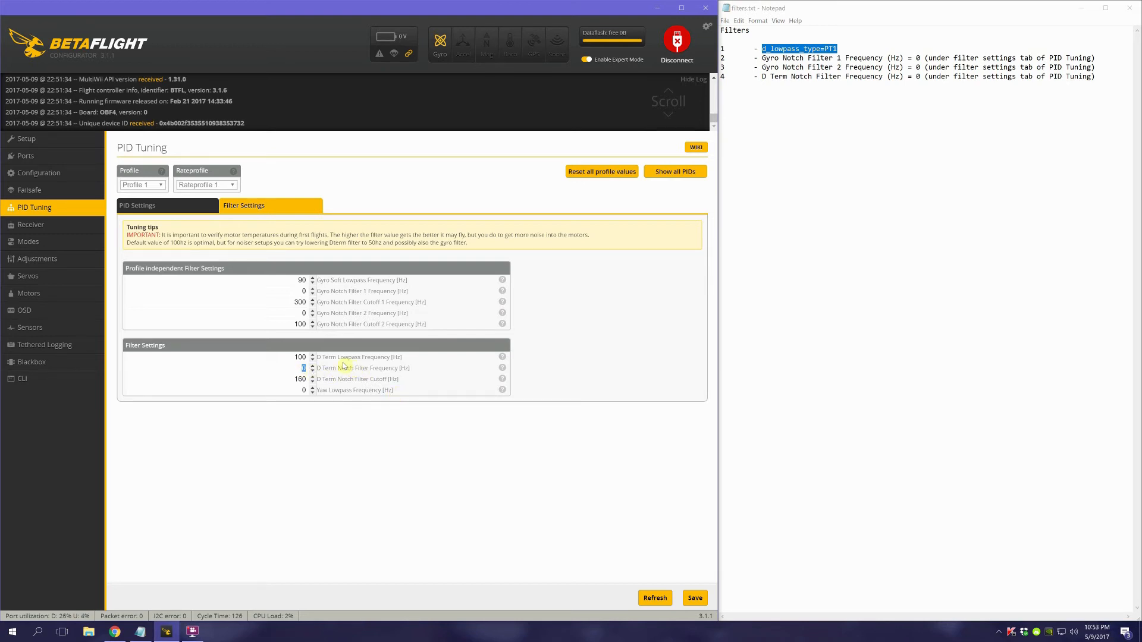
pyautogui.moveTo(367, 236)
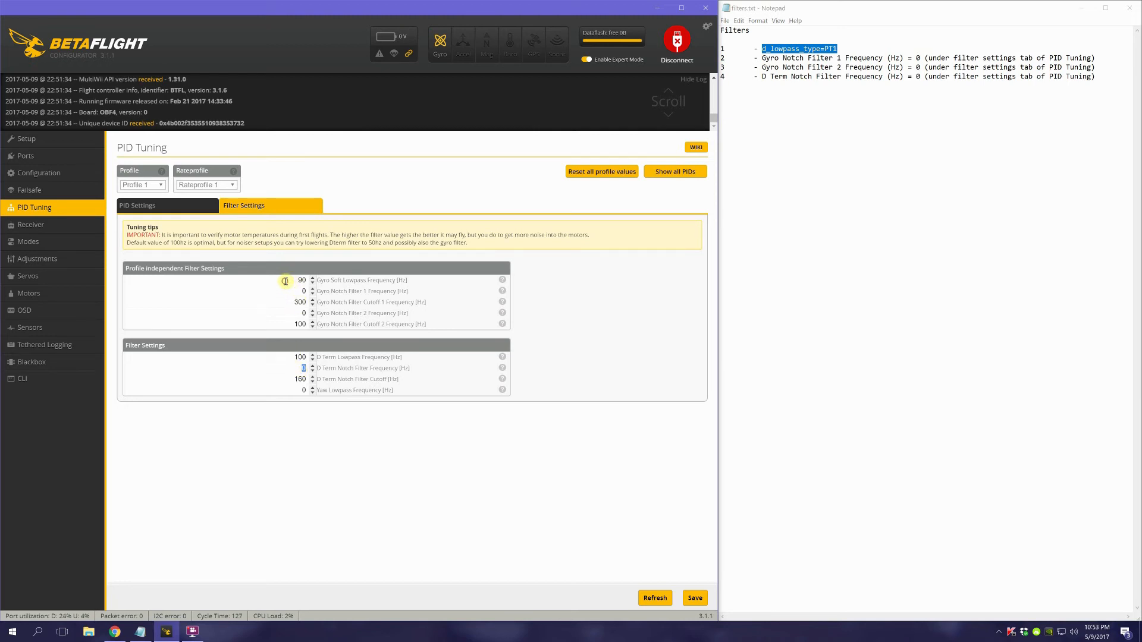
pyautogui.click(300, 357)
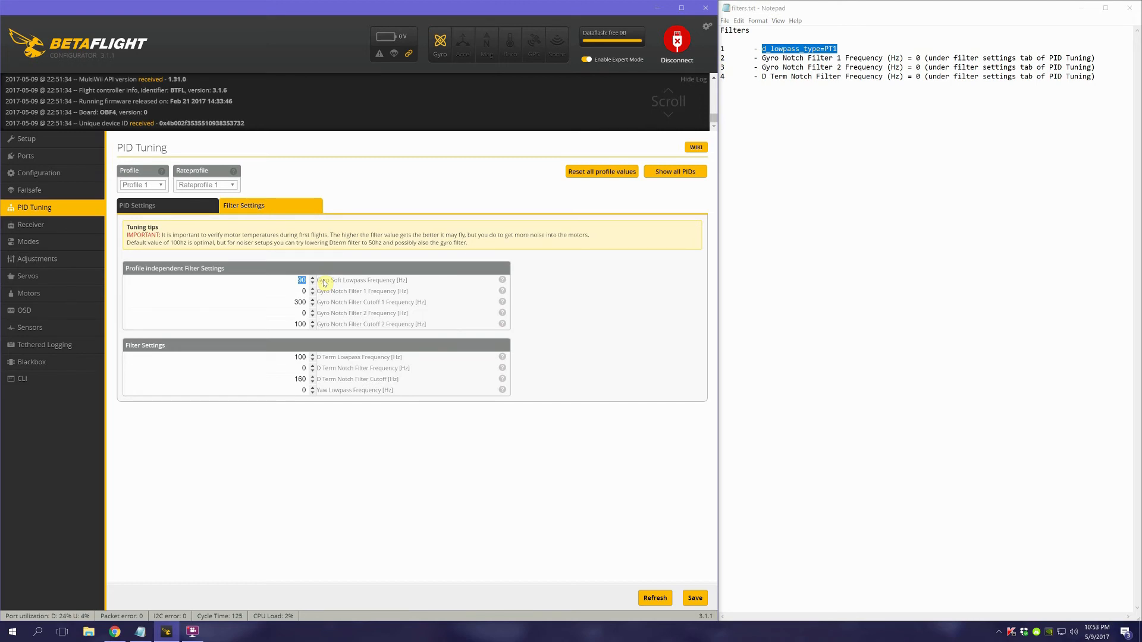
pyautogui.moveTo(70, 165)
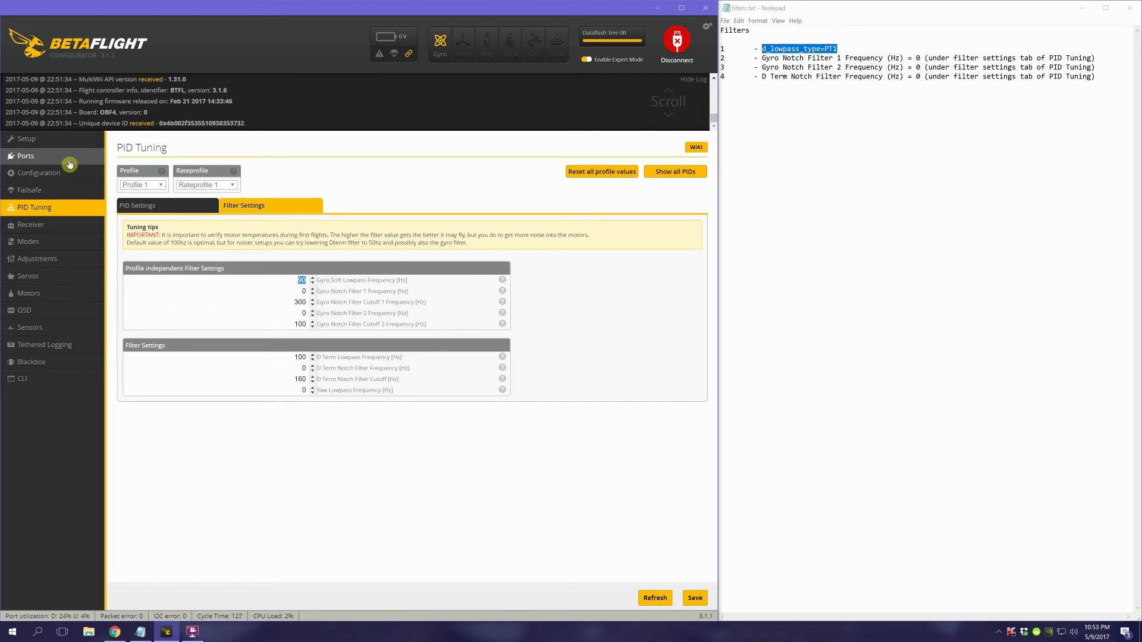
# Step: View the Configuration page's system configuration: 8 kHz gyro update, 4 kHz PID loop
pyautogui.click(39, 172)
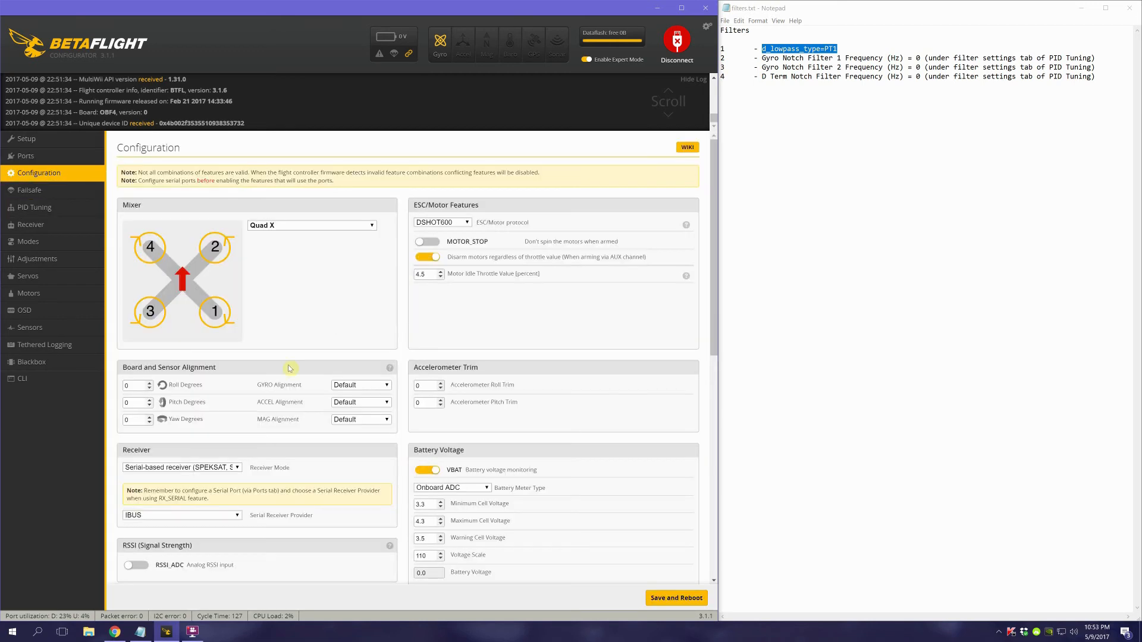
pyautogui.scroll(-3)
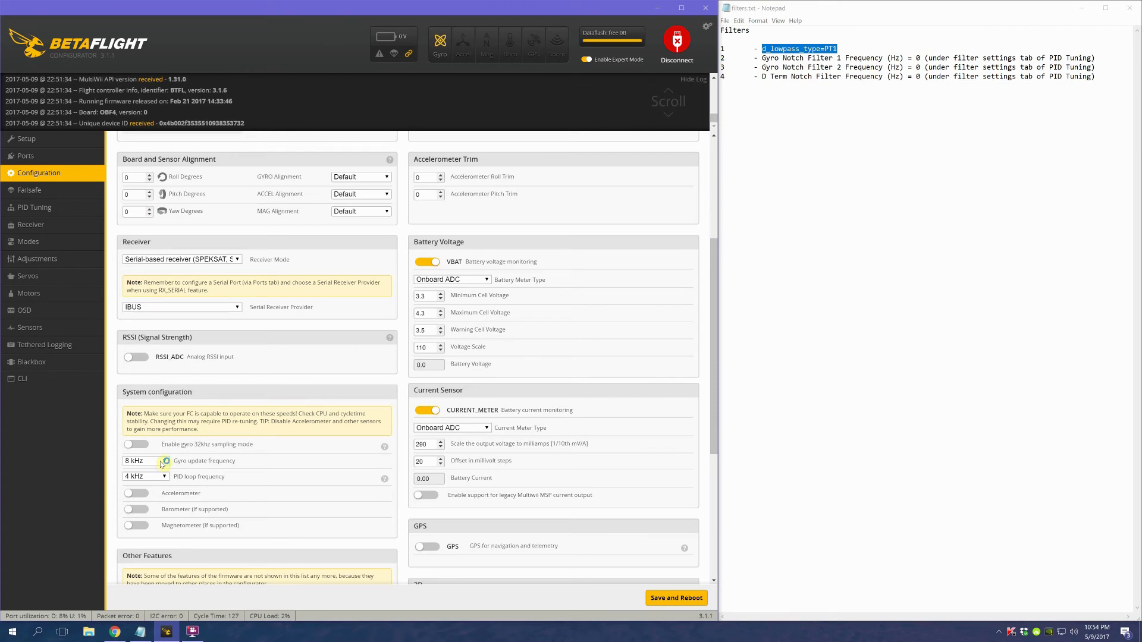
pyautogui.moveTo(221, 321)
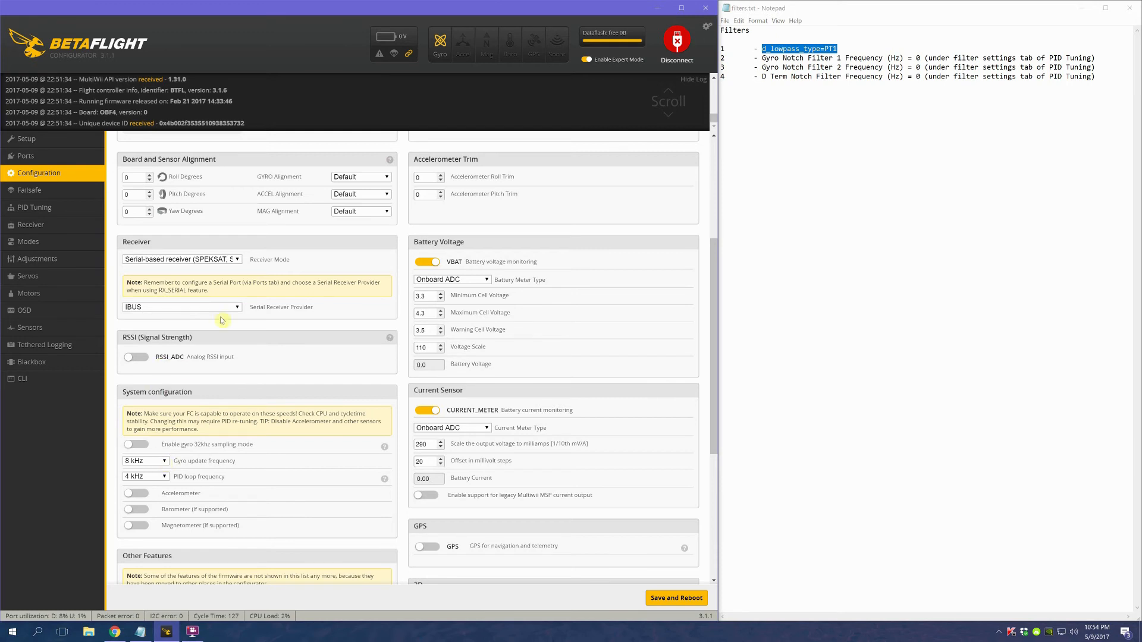
pyautogui.moveTo(172, 464)
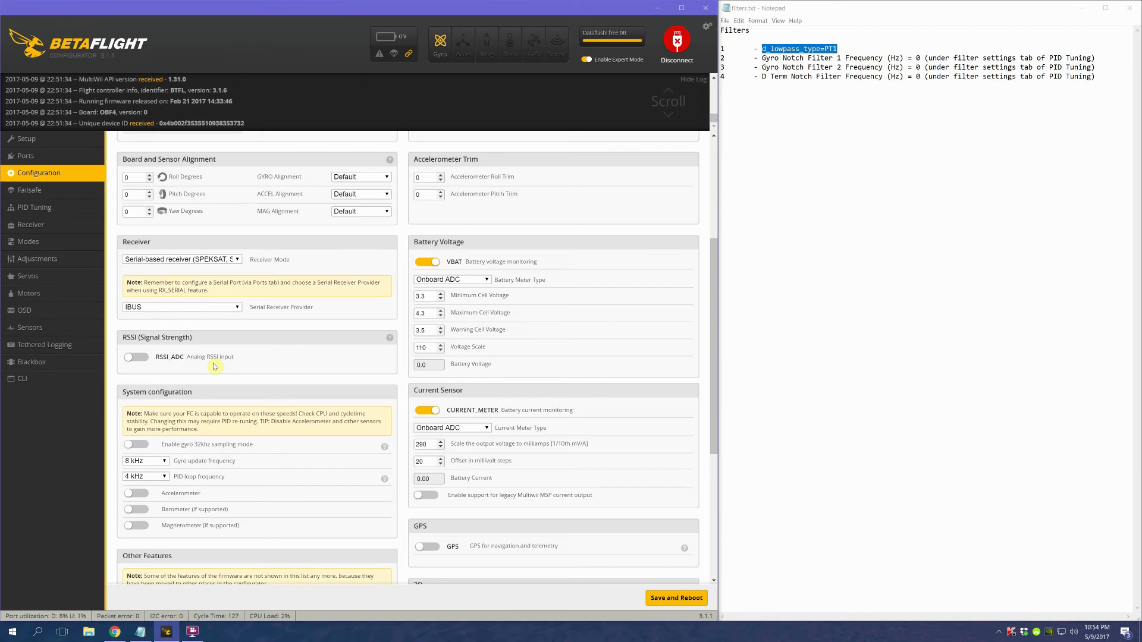
pyautogui.moveTo(185, 467)
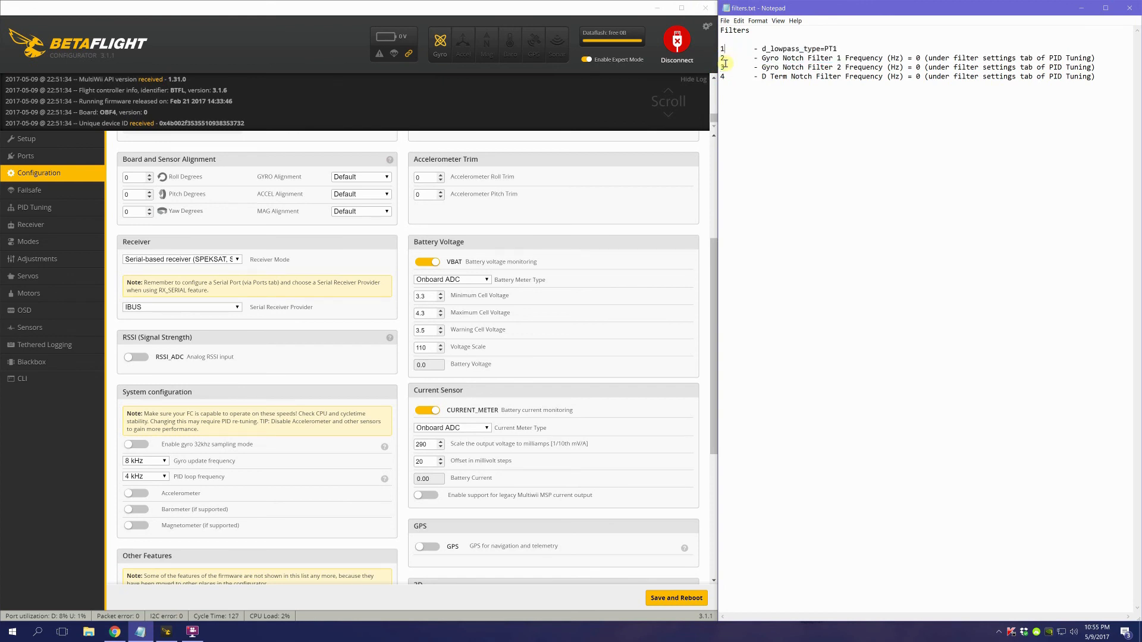
# Step: Highlight the first three filter notes and head back to PID Tuning
pyautogui.click(735, 67)
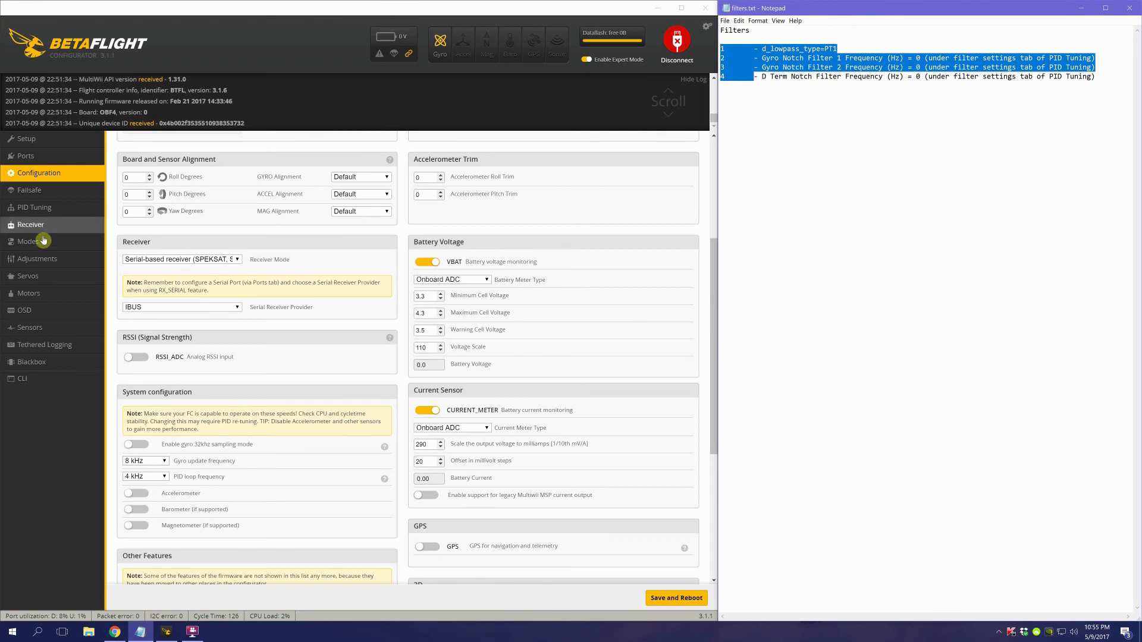
pyautogui.click(33, 207)
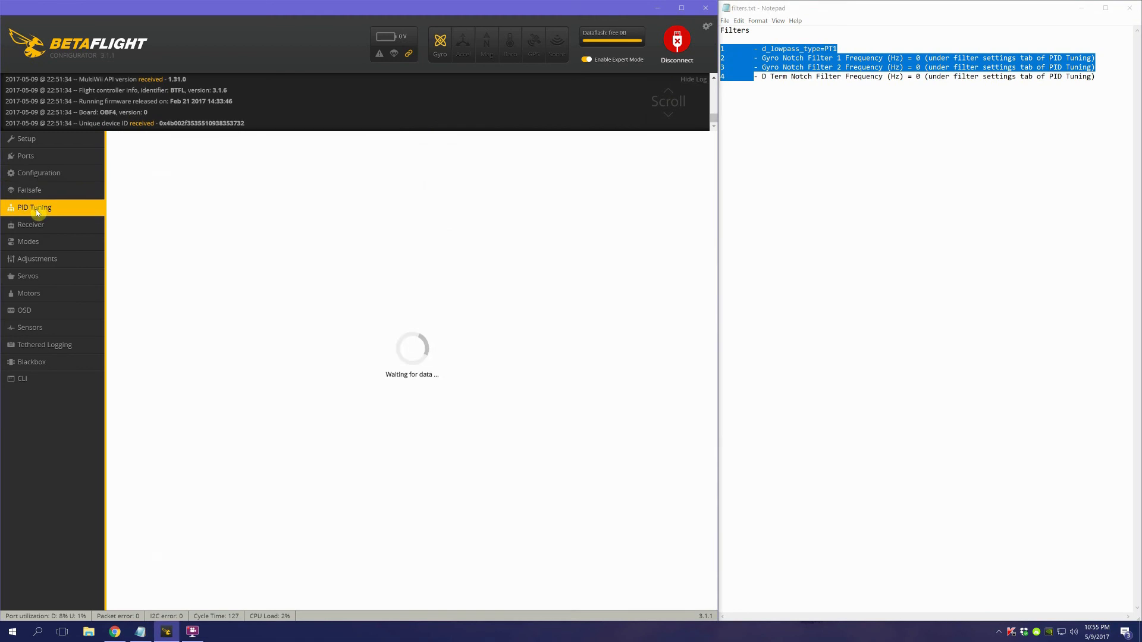
# Step: Show the filter settings and select the D Term Lowpass Frequency value (100) for editing
pyautogui.click(35, 207)
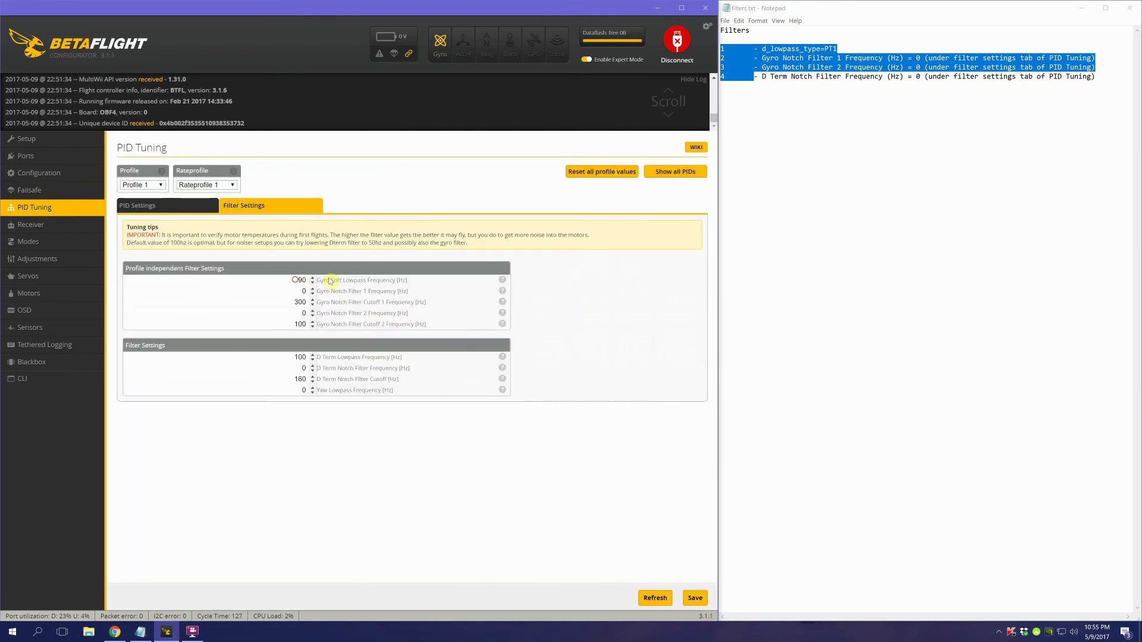
pyautogui.click(300, 357)
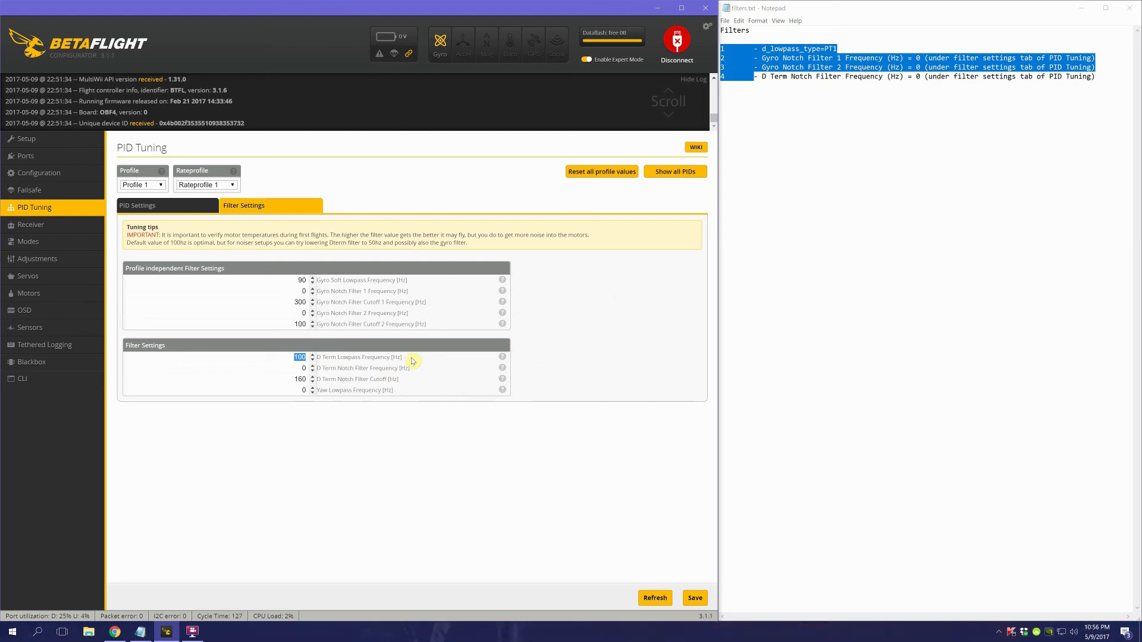
pyautogui.moveTo(421, 363)
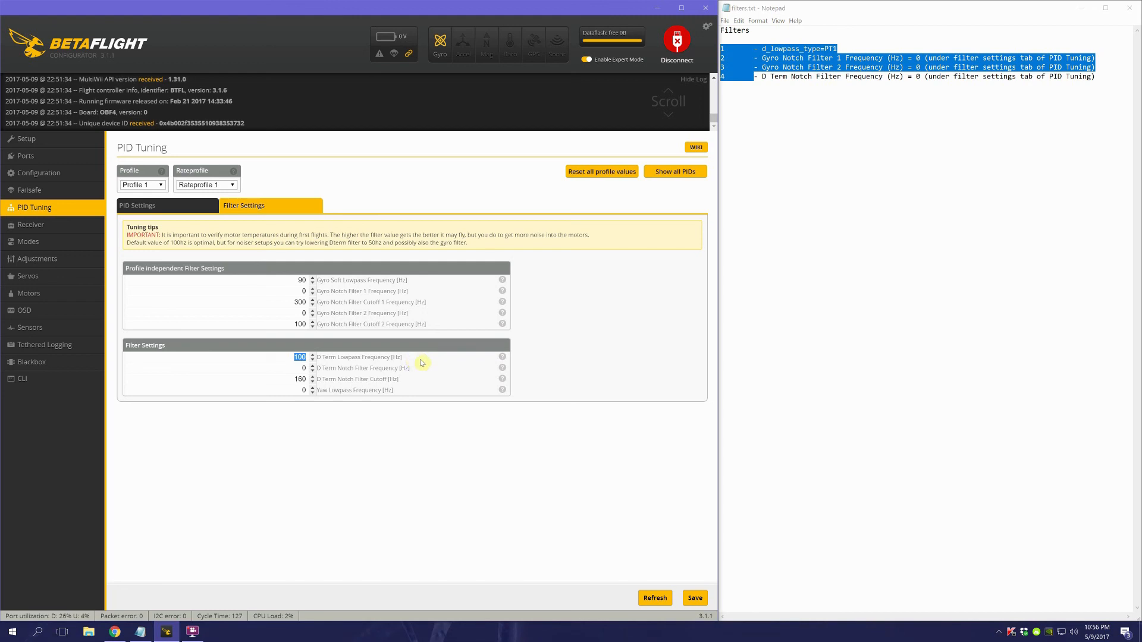